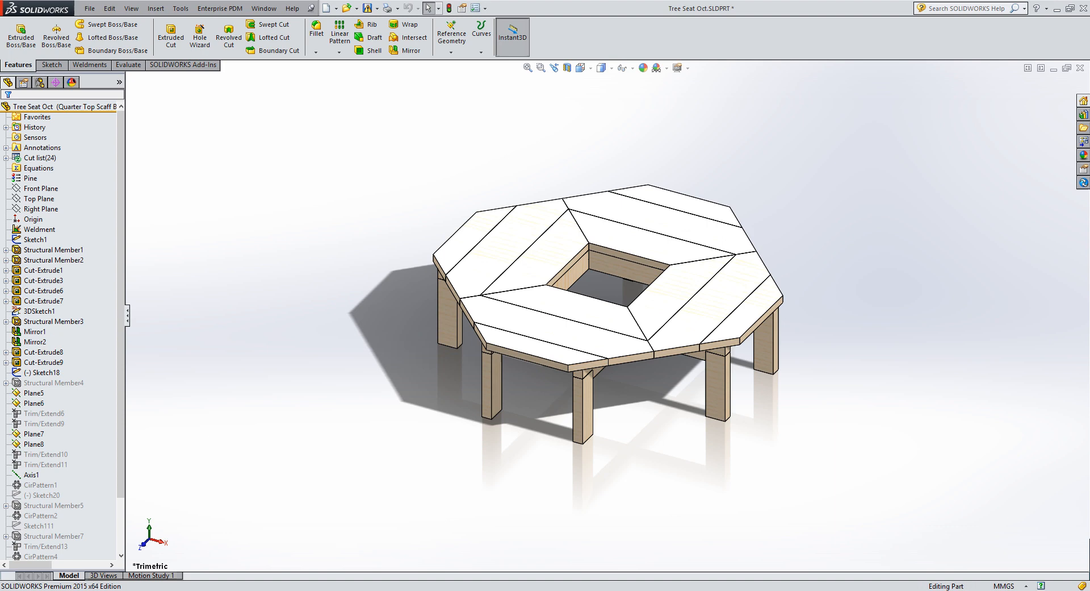
mouse_move(980, 28)
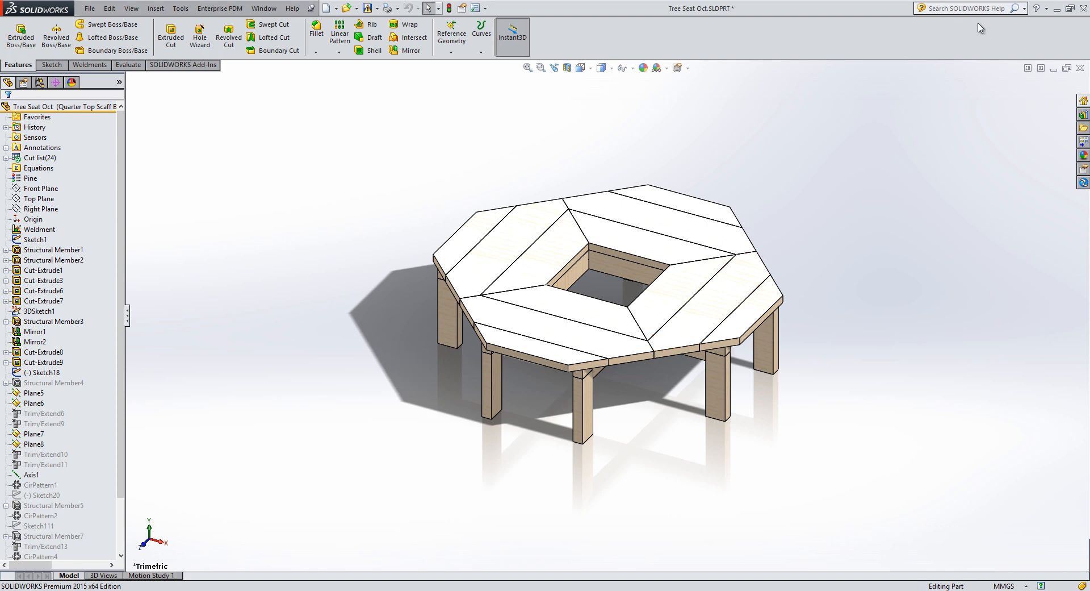
mouse_move(952, 25)
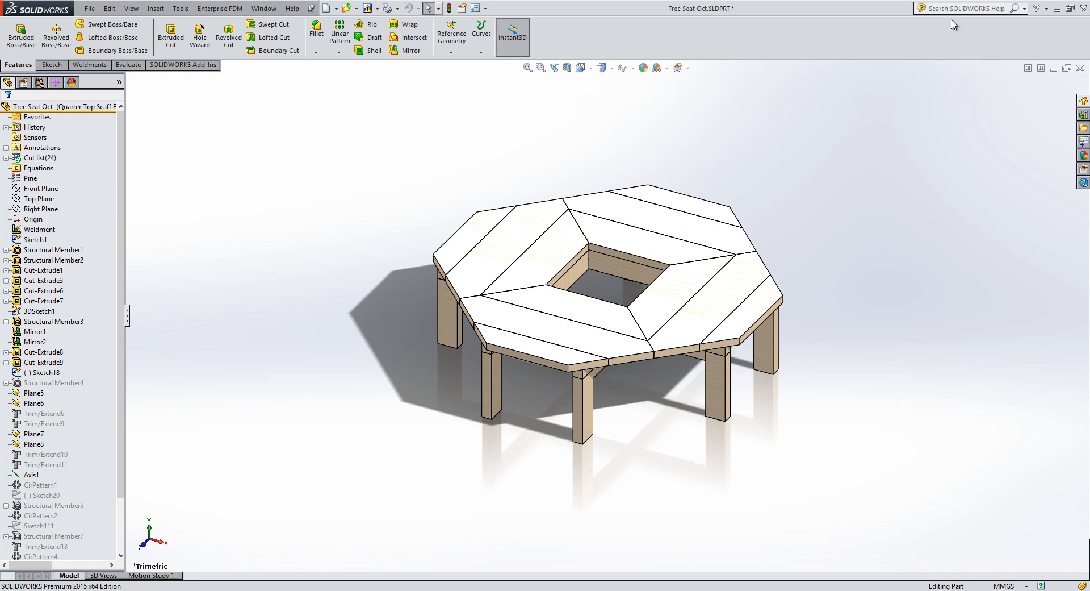
mouse_move(1037, 30)
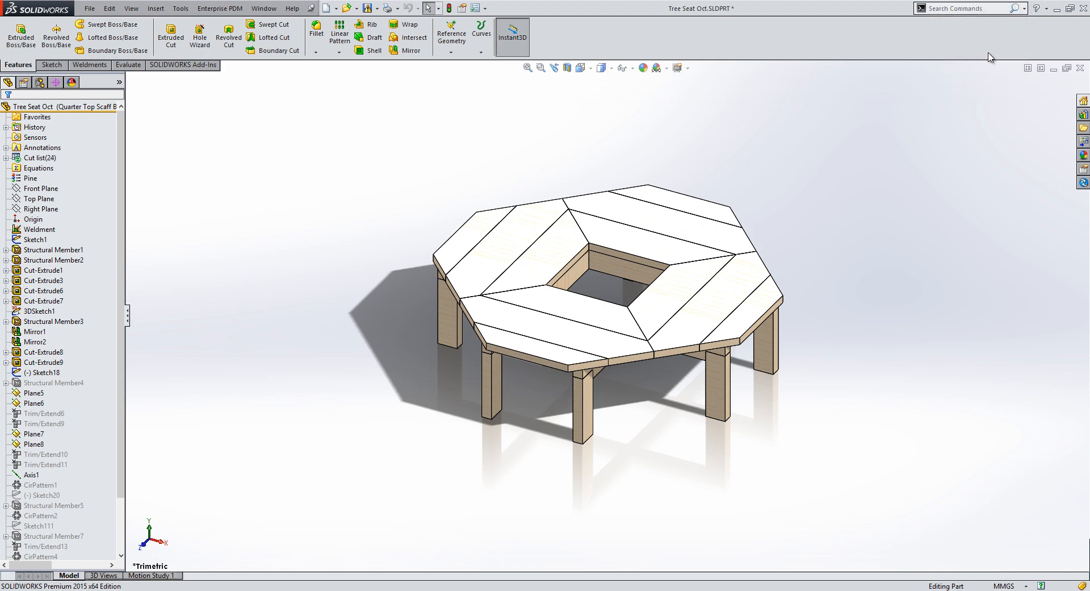
Search commands for 'Combine' and show where the Combine command is located
text(Comn)
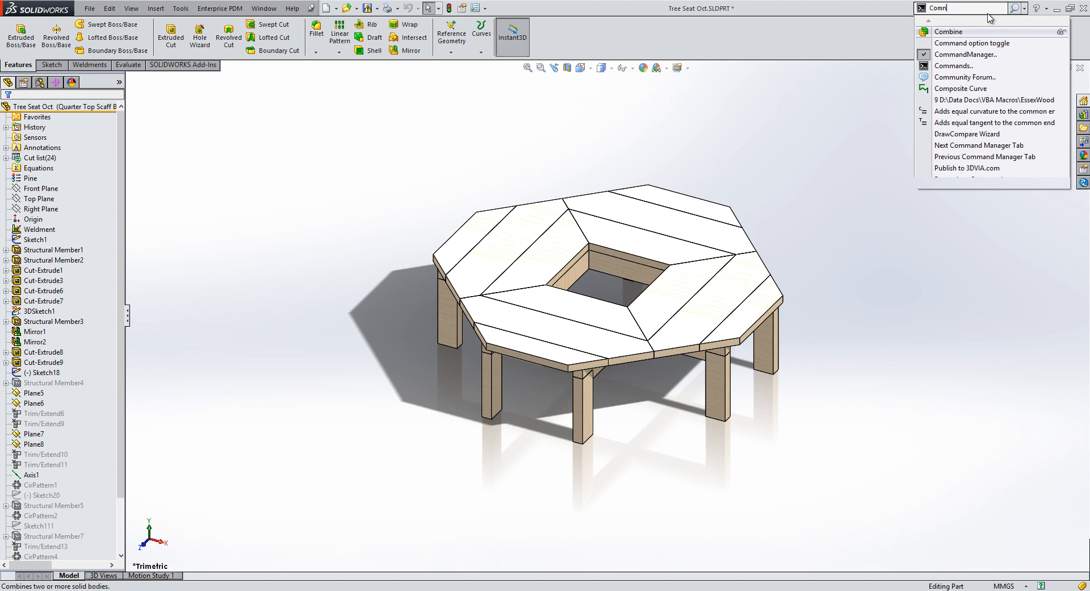
text(Combine)
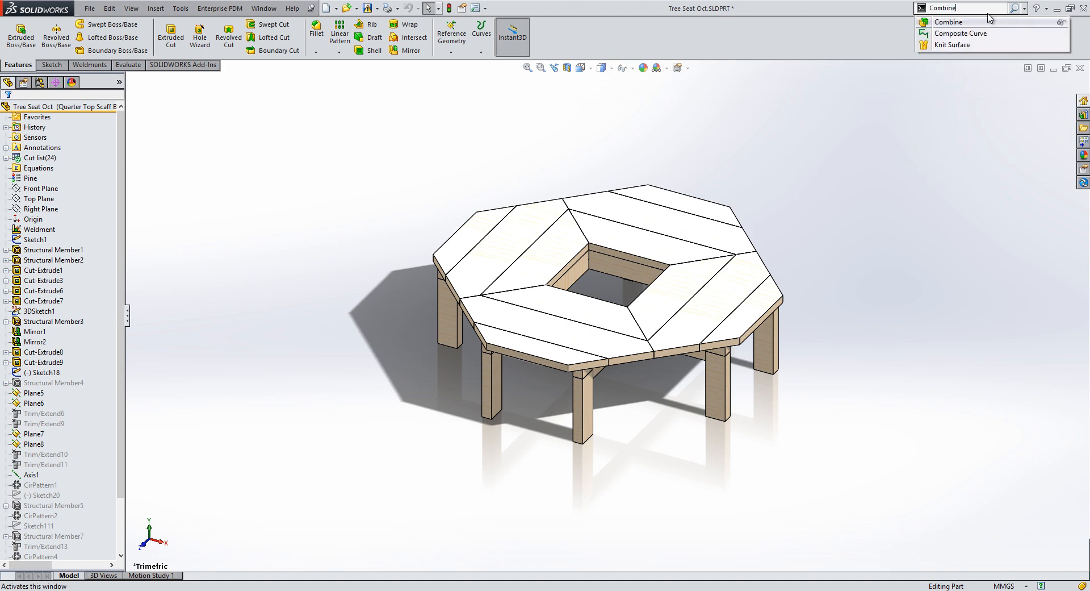
mouse_move(979, 34)
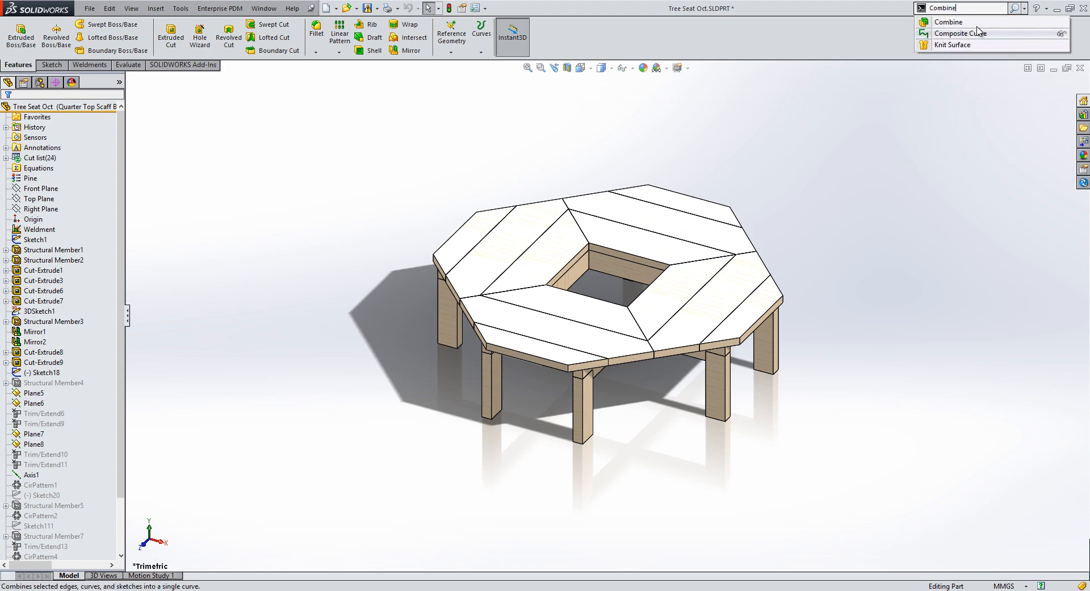
mouse_move(980, 48)
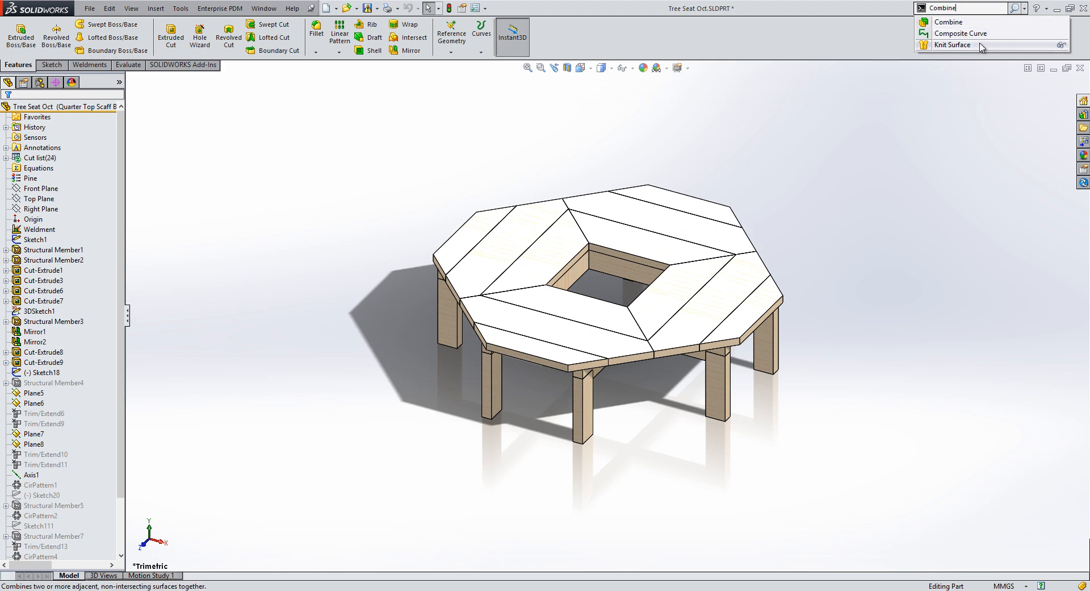
mouse_move(969, 22)
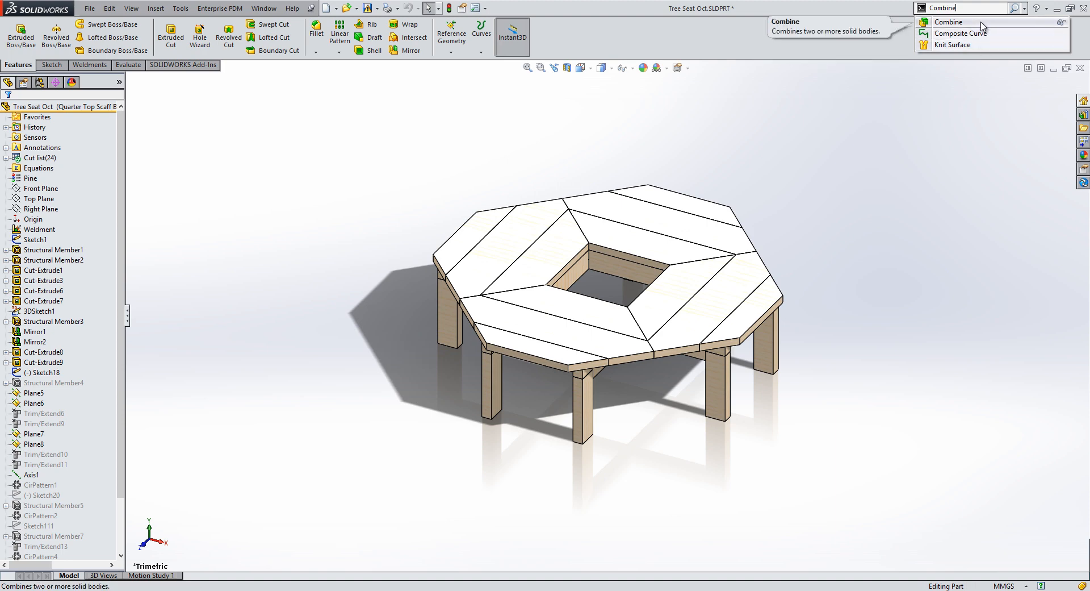
mouse_move(1060, 27)
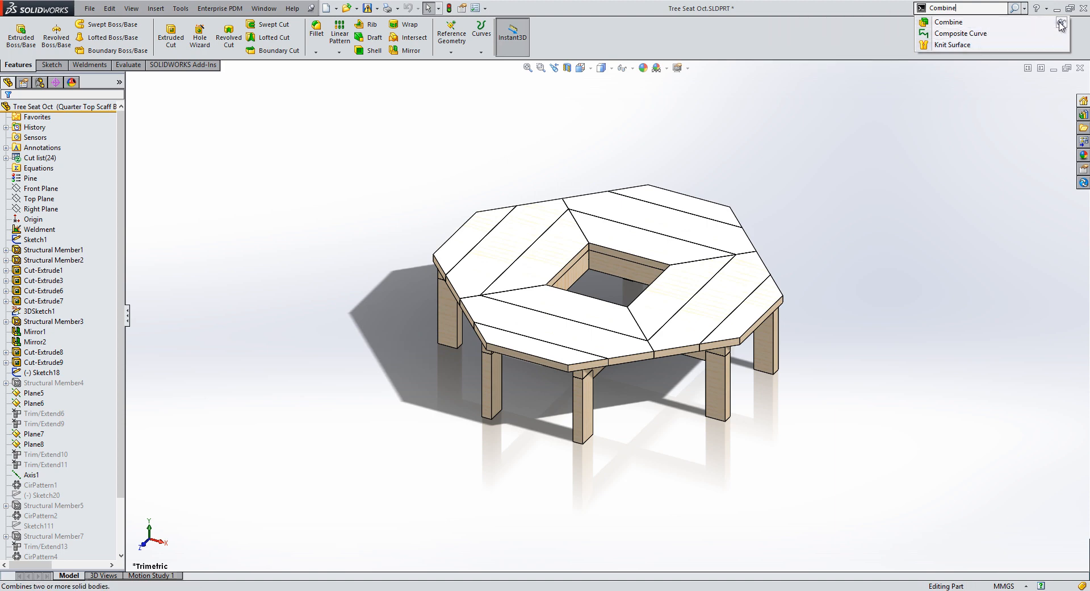
click(156, 8)
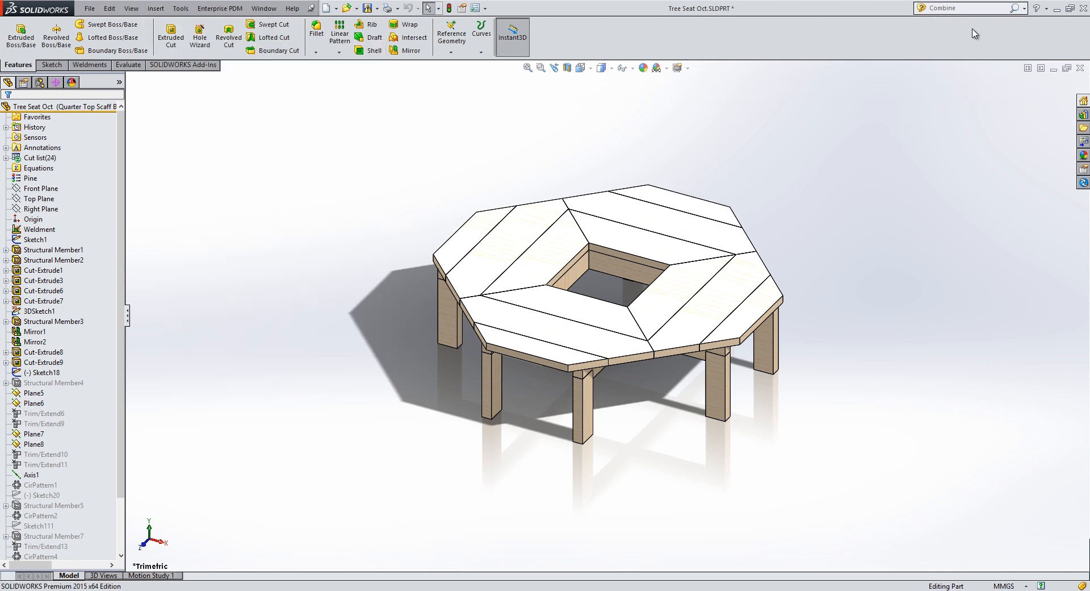
mouse_move(937, 176)
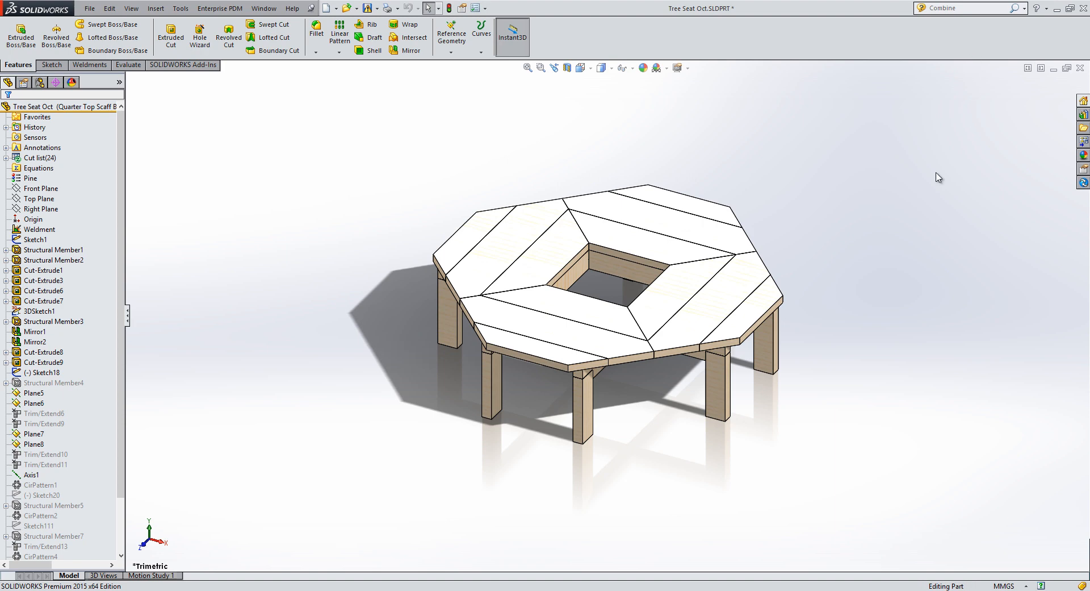
mouse_move(658, 468)
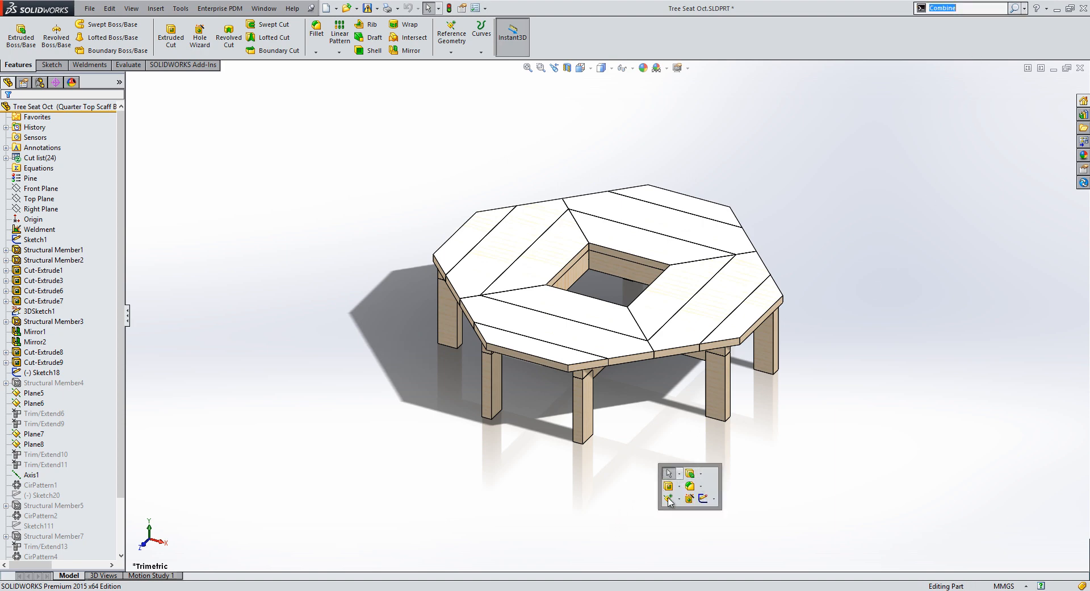
mouse_move(968, 5)
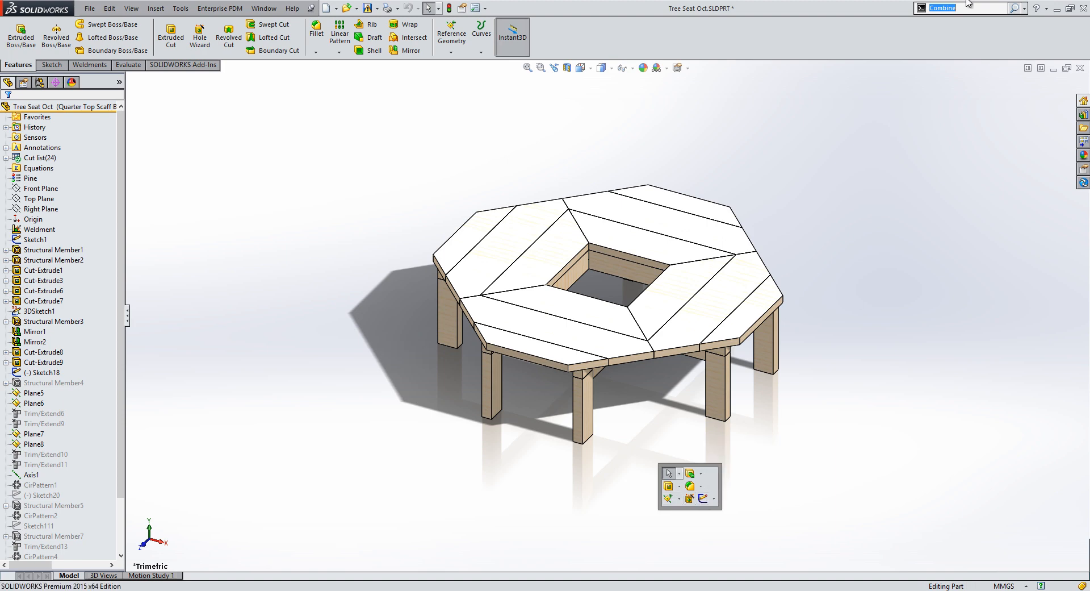
mouse_move(967, 6)
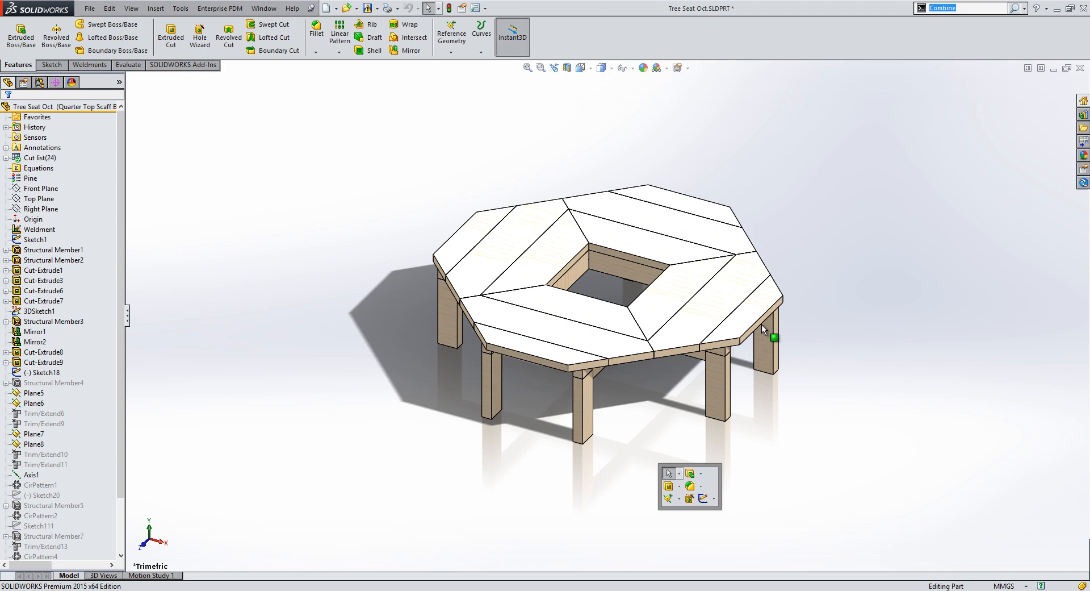
mouse_move(690, 486)
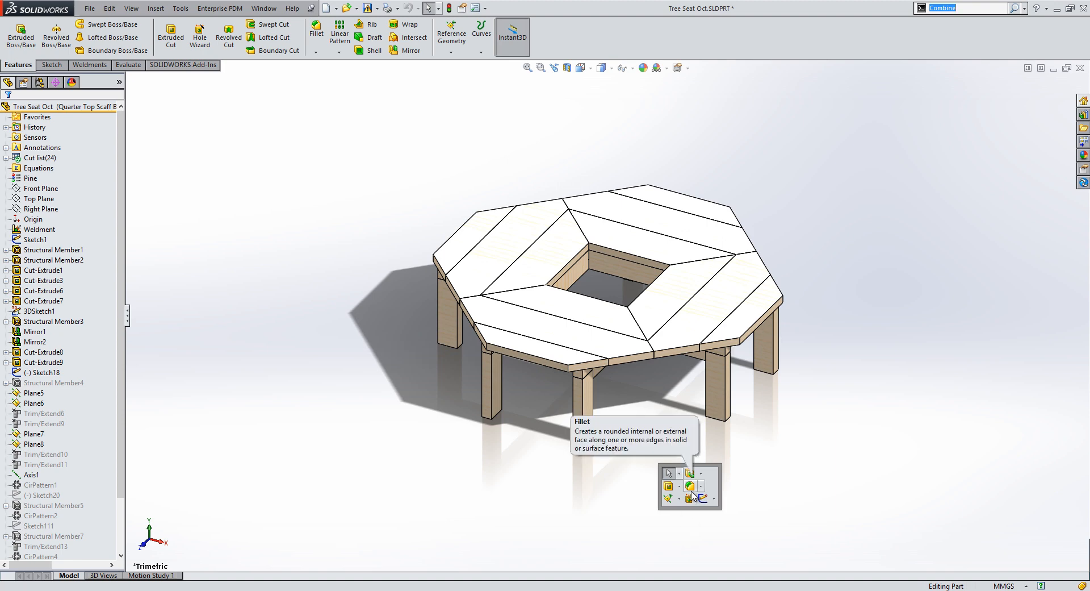